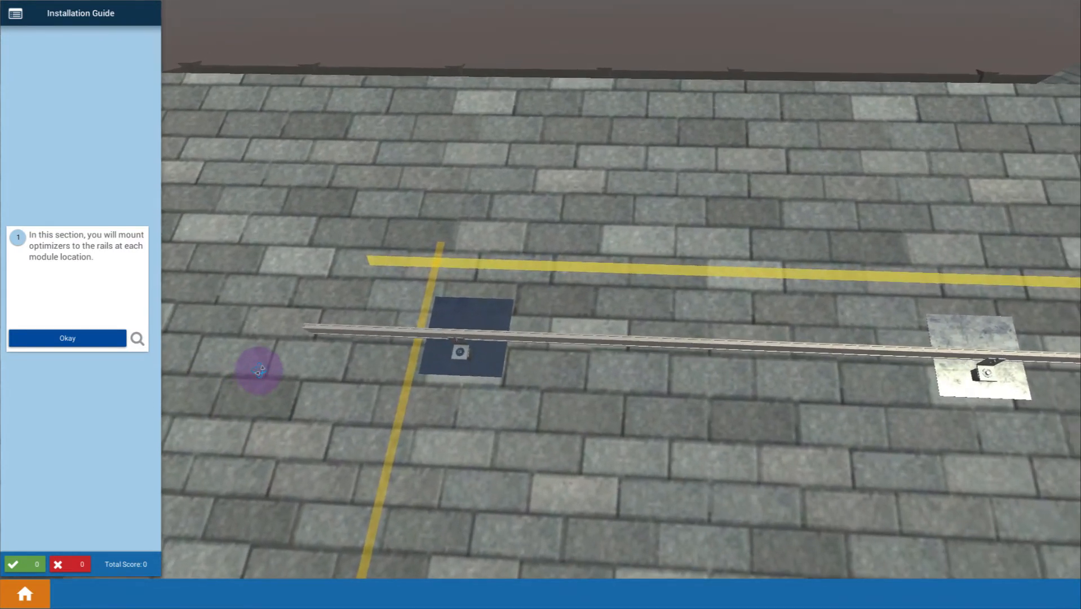
- Acknowledge the intro and mark rail #1 at 1'8" (20") in from the array footprint
left_click(67, 338)
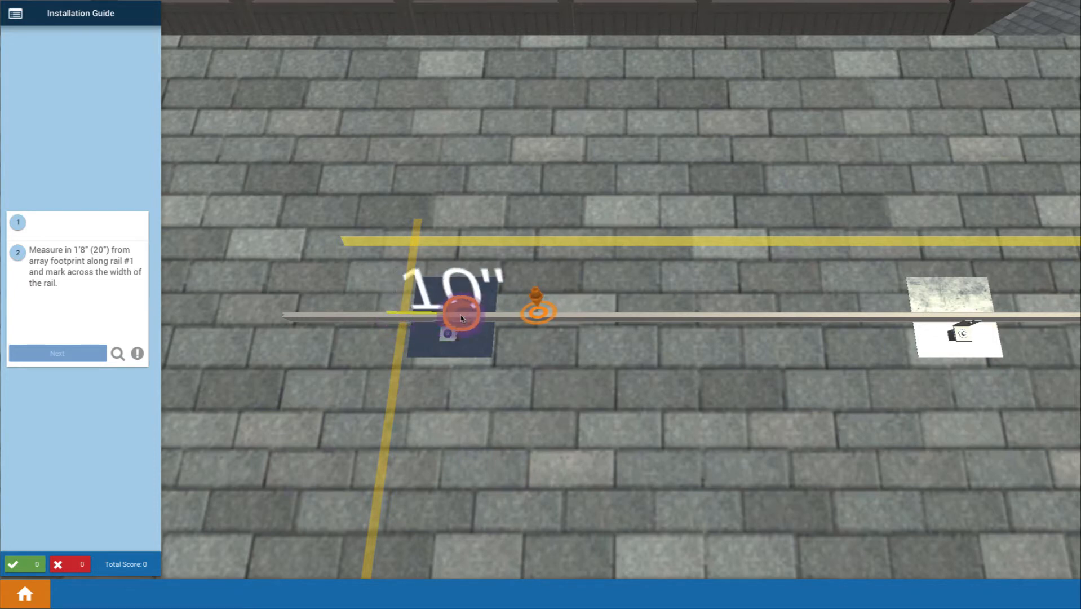
left_click_drag(459, 316, 493, 316)
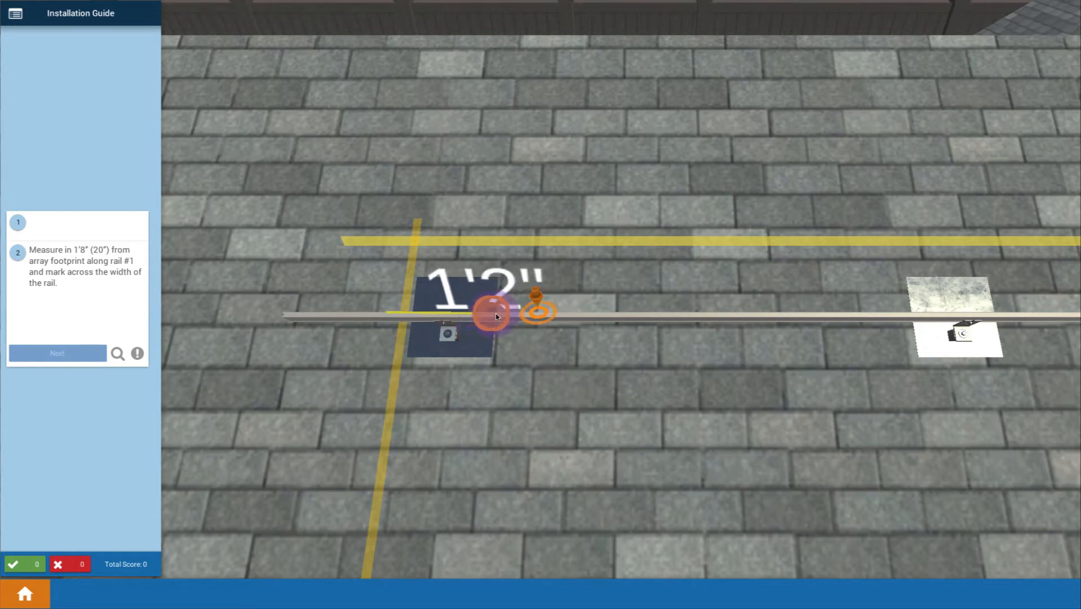
left_click_drag(493, 314, 535, 319)
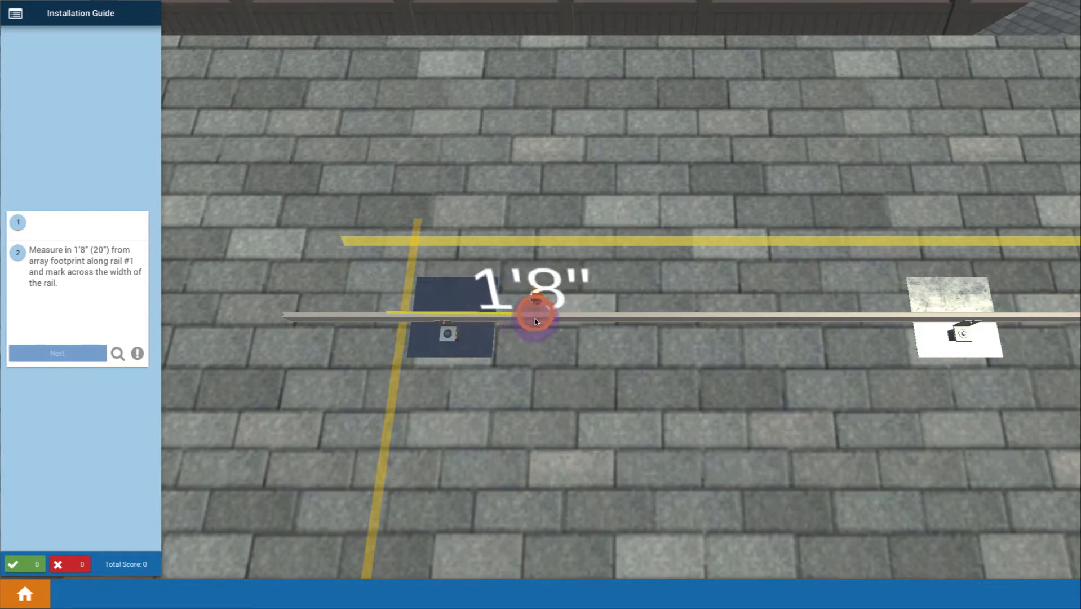
left_click(534, 316)
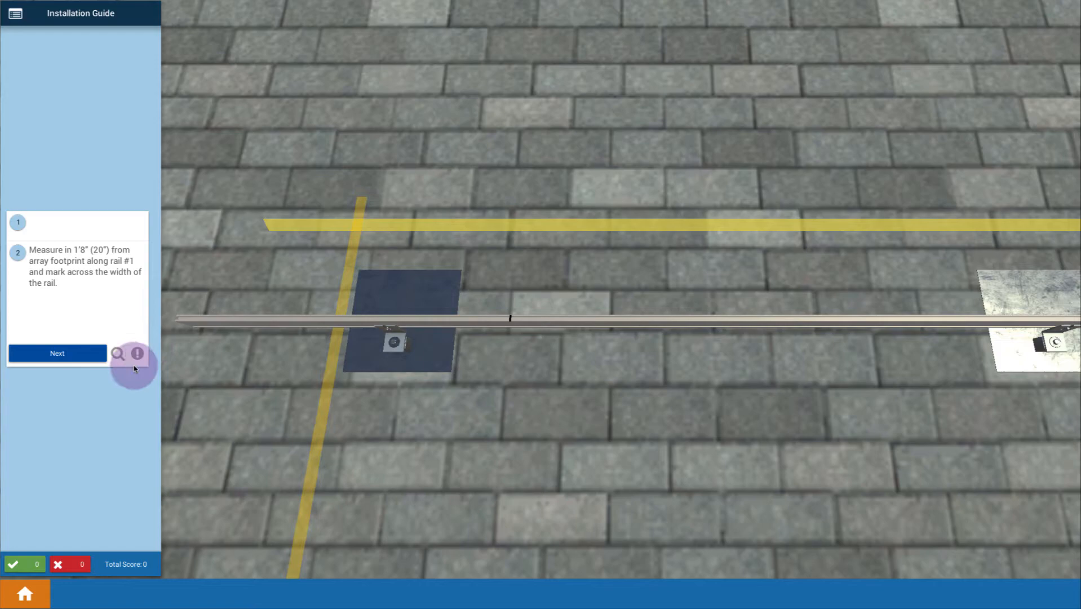
- Show the More Info note that the 20" mark is half a 40" module's width
left_click(137, 353)
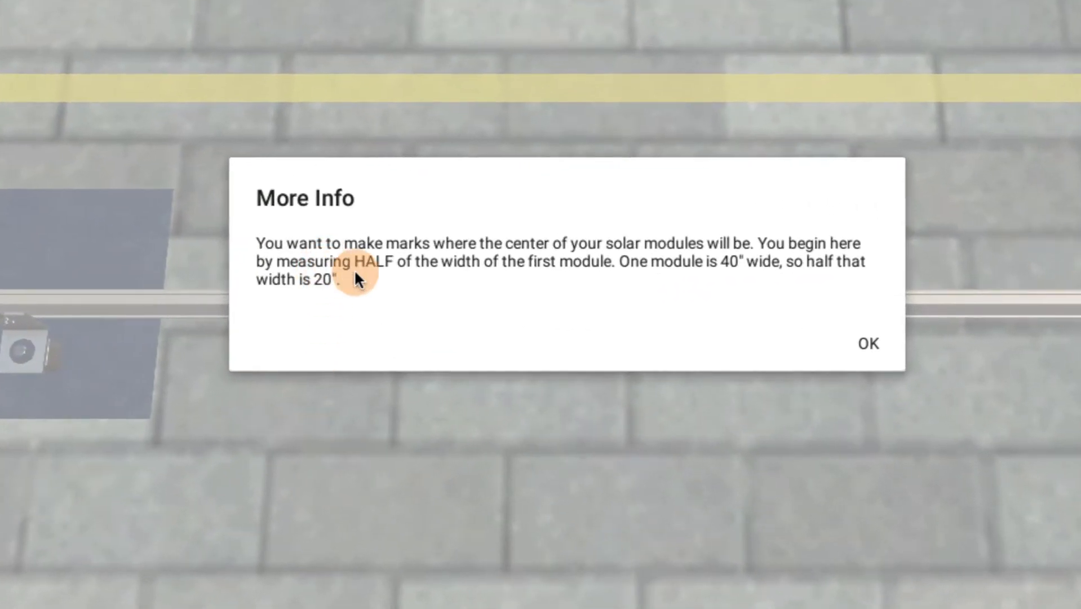
mouse_move(642, 290)
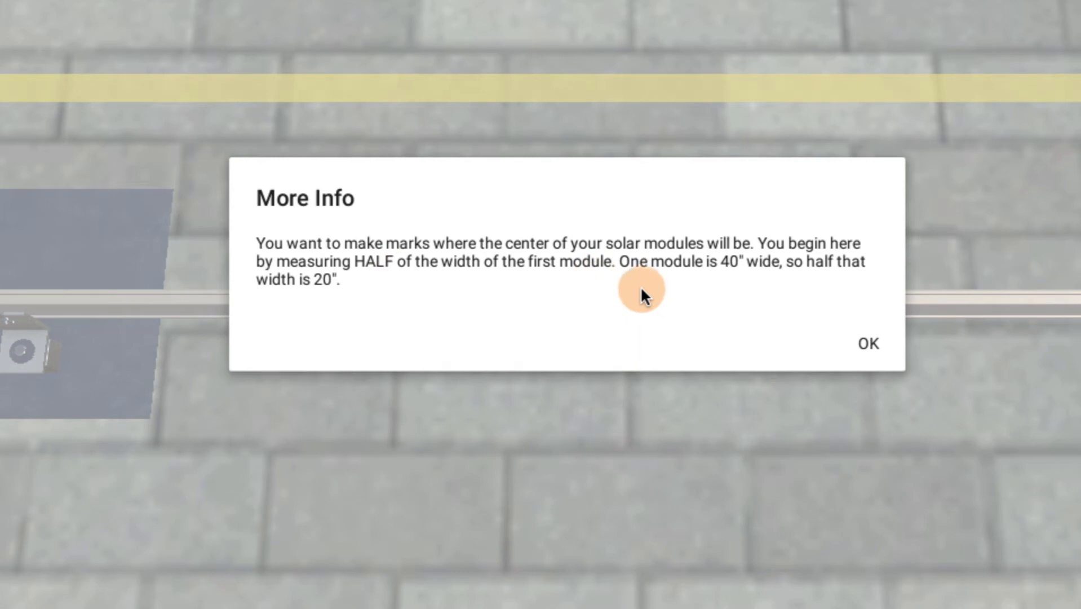
mouse_move(372, 286)
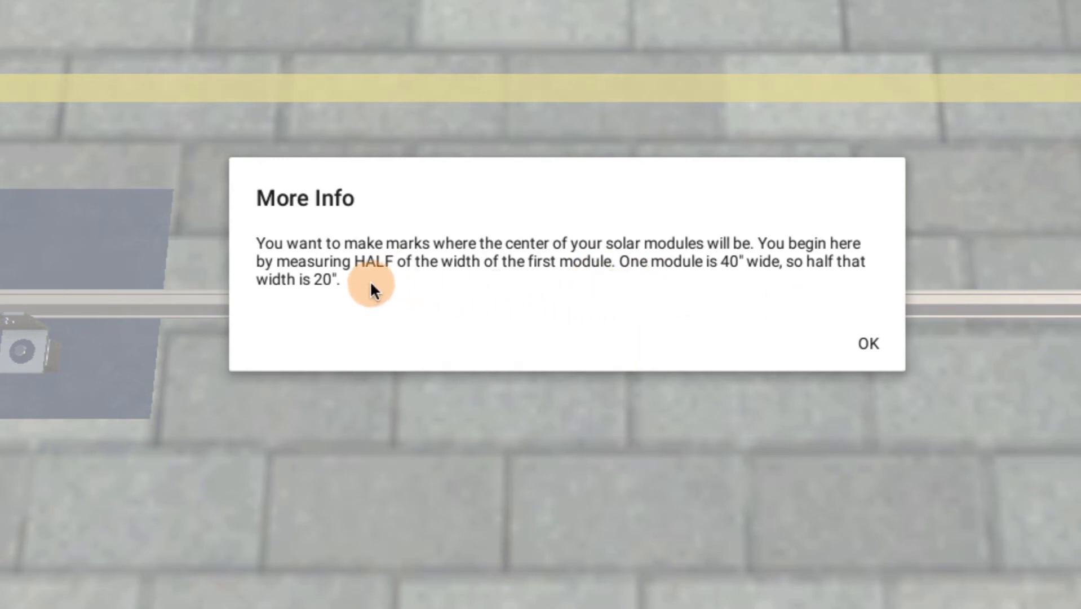
mouse_move(586, 276)
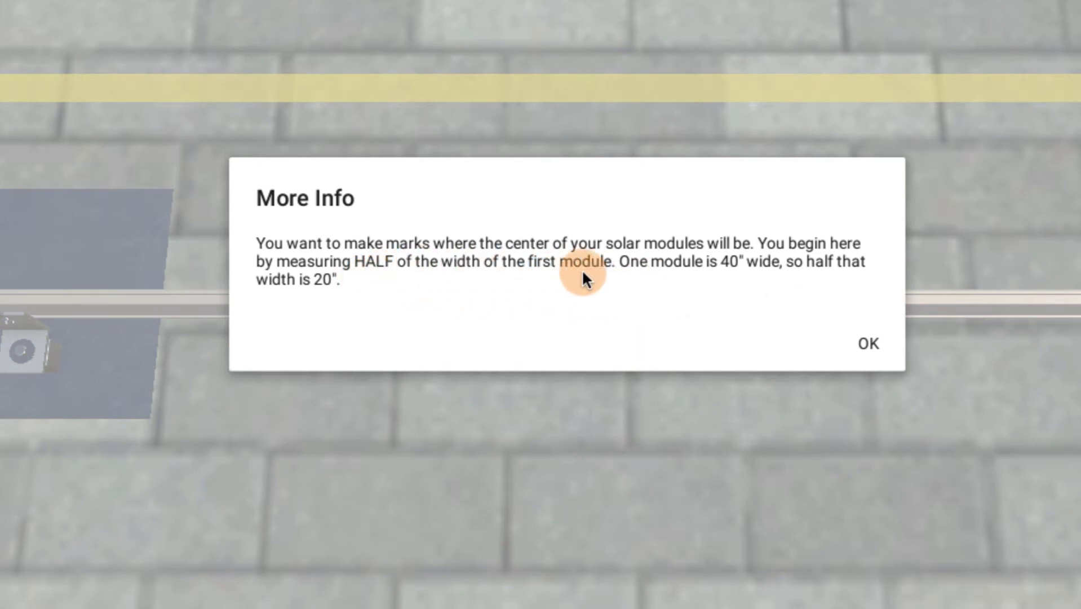
mouse_move(727, 283)
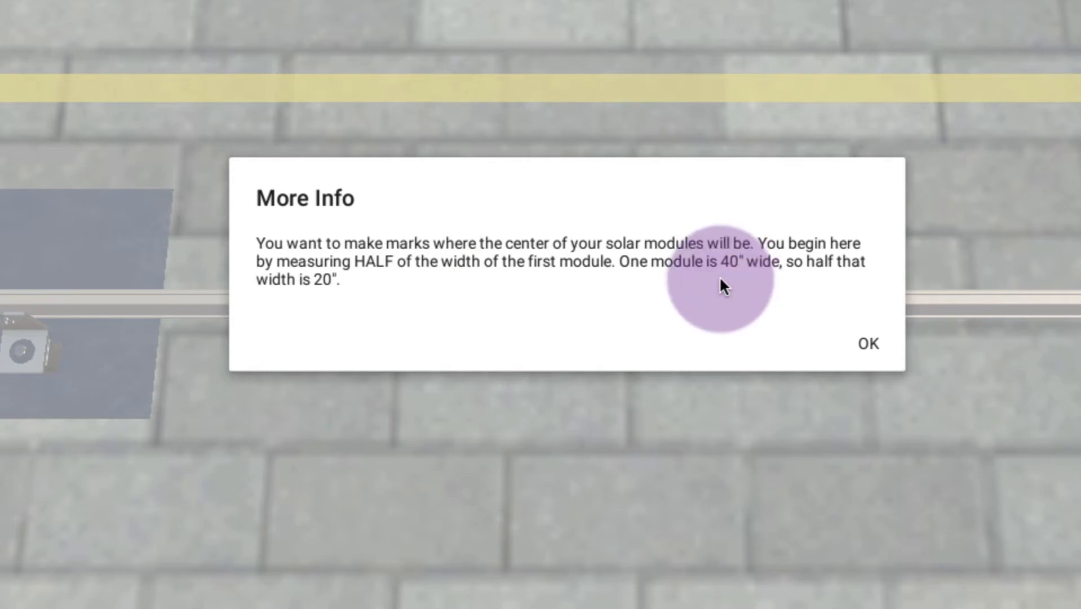
left_click(868, 343)
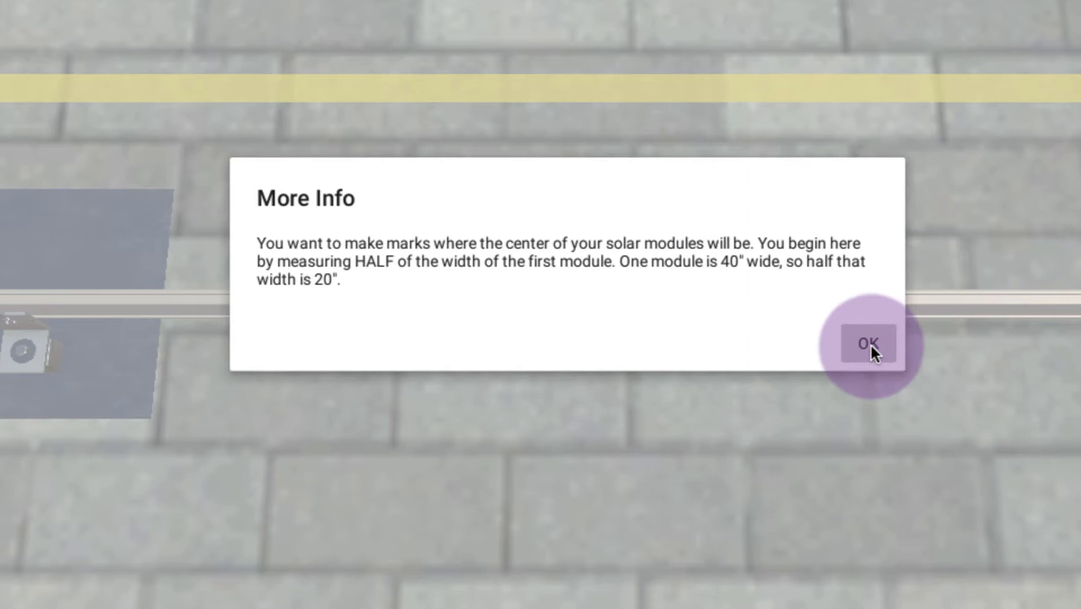
- Close the note and measure 3'4" (40") right of the first mark for a second mark on rail #1
left_click(868, 342)
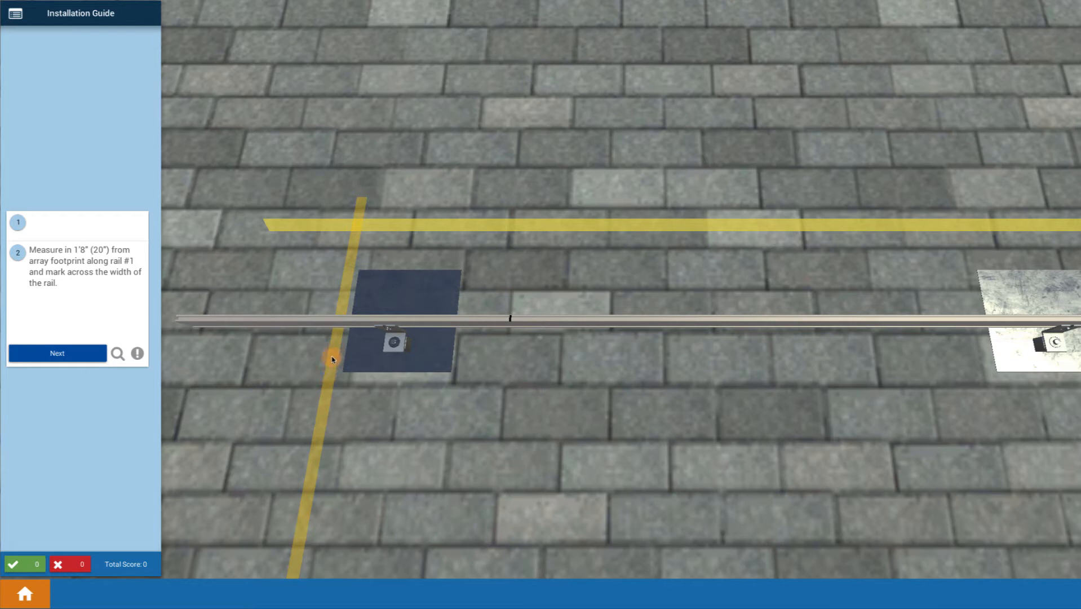
mouse_move(331, 354)
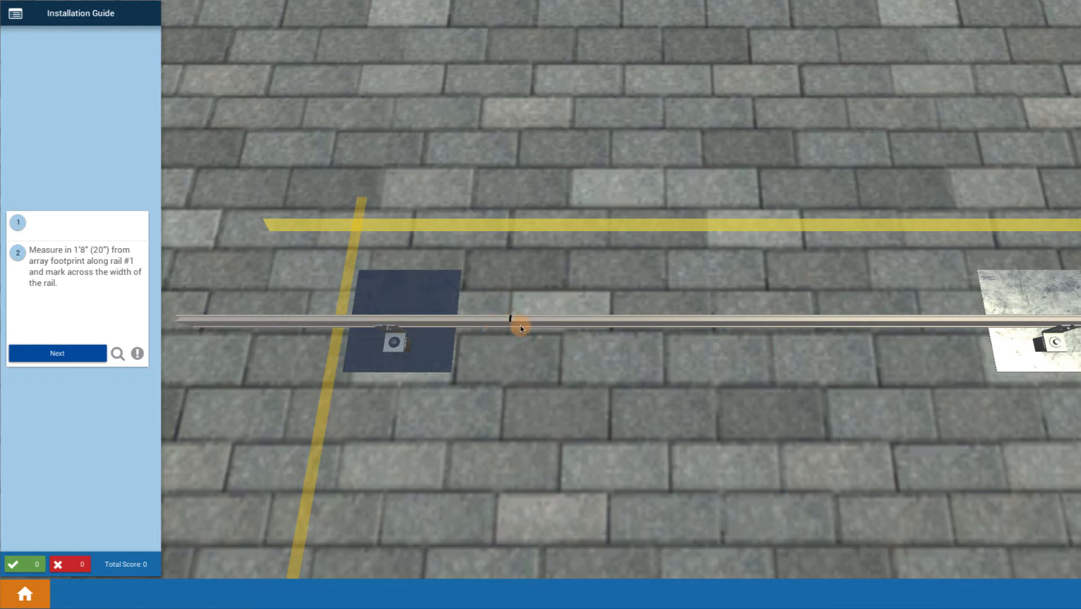
left_click(512, 326)
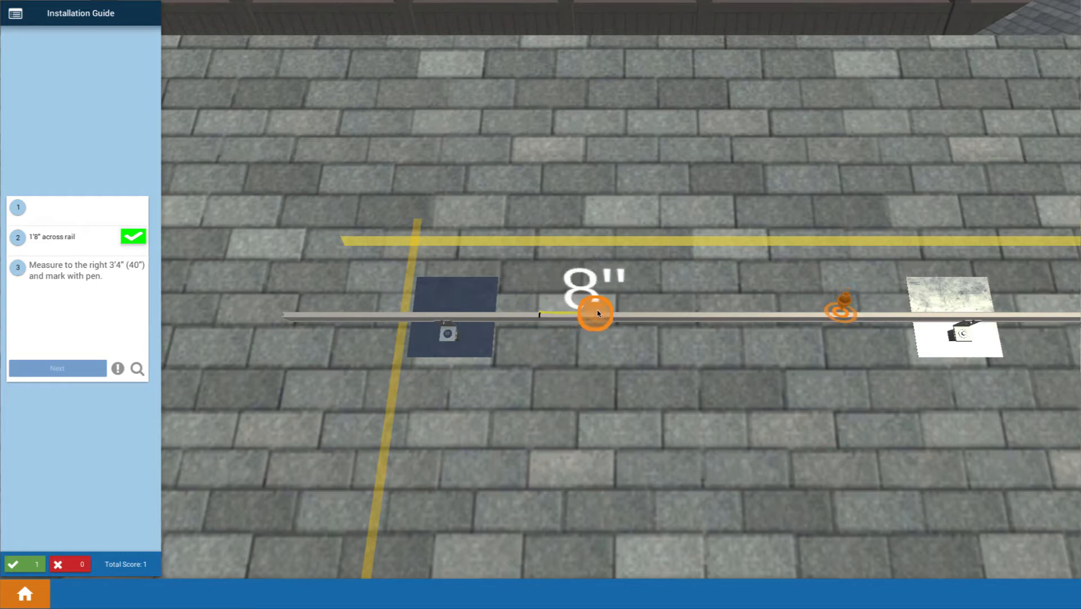
left_click_drag(593, 313, 651, 313)
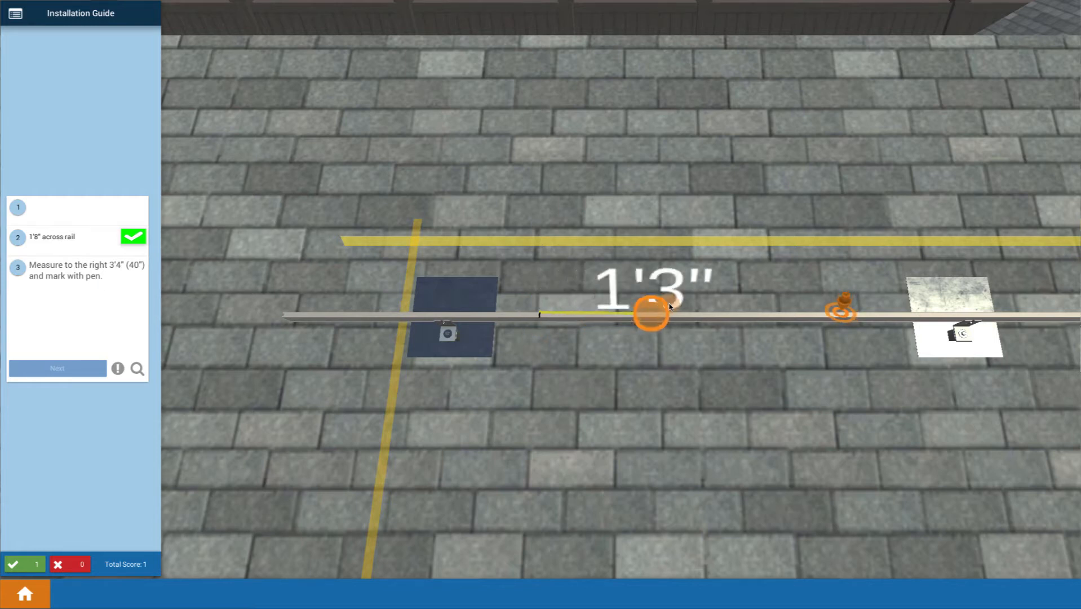
left_click_drag(651, 312, 714, 315)
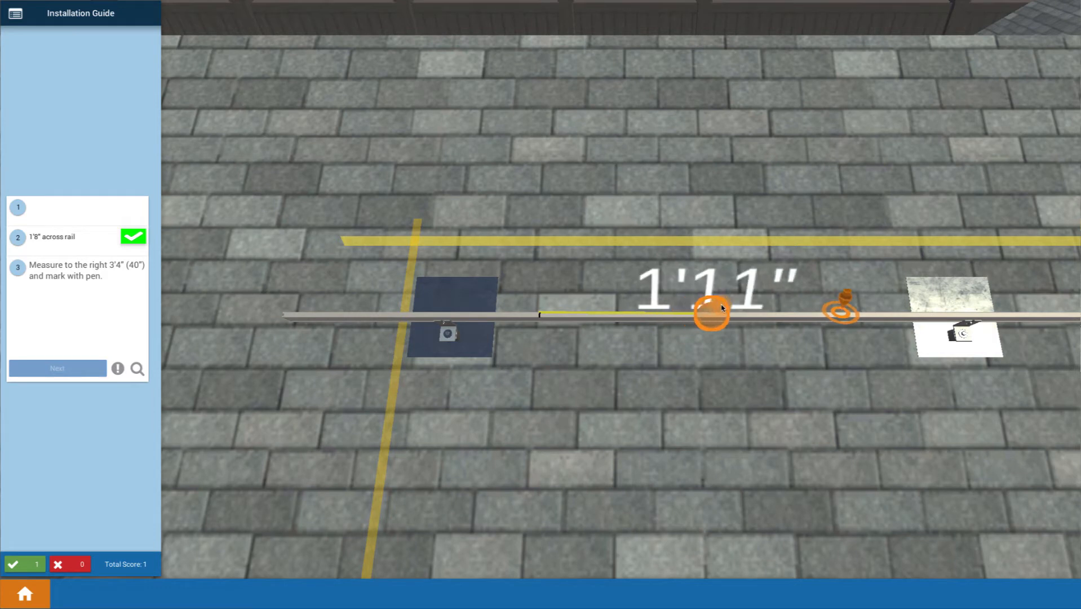
left_click_drag(713, 315, 834, 315)
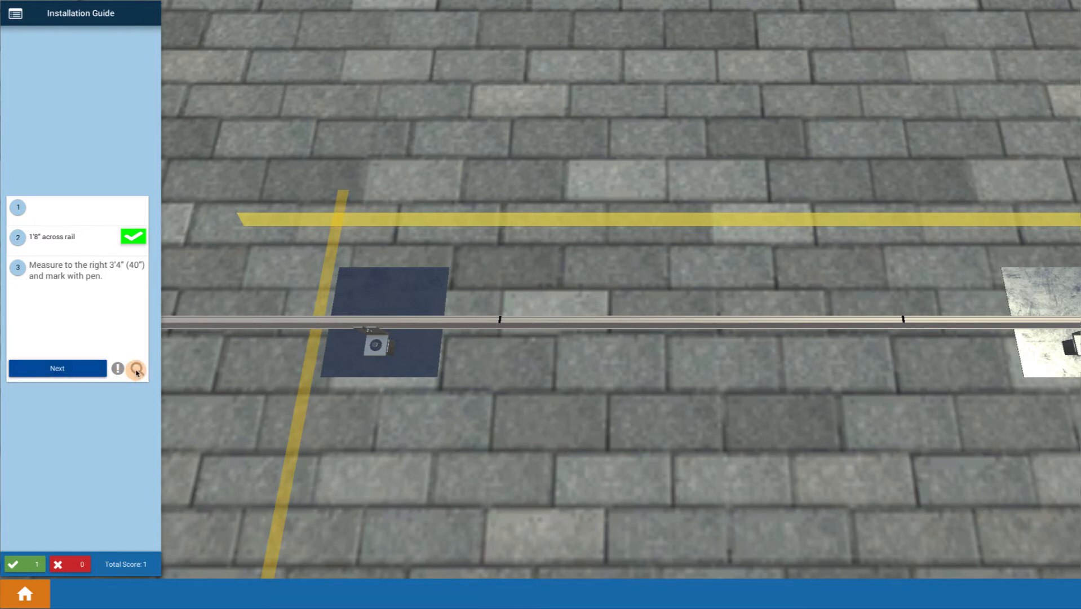
- Advance past the 3'4" step, accepting the auto-applied marks on rails #1 and #3
left_click(57, 368)
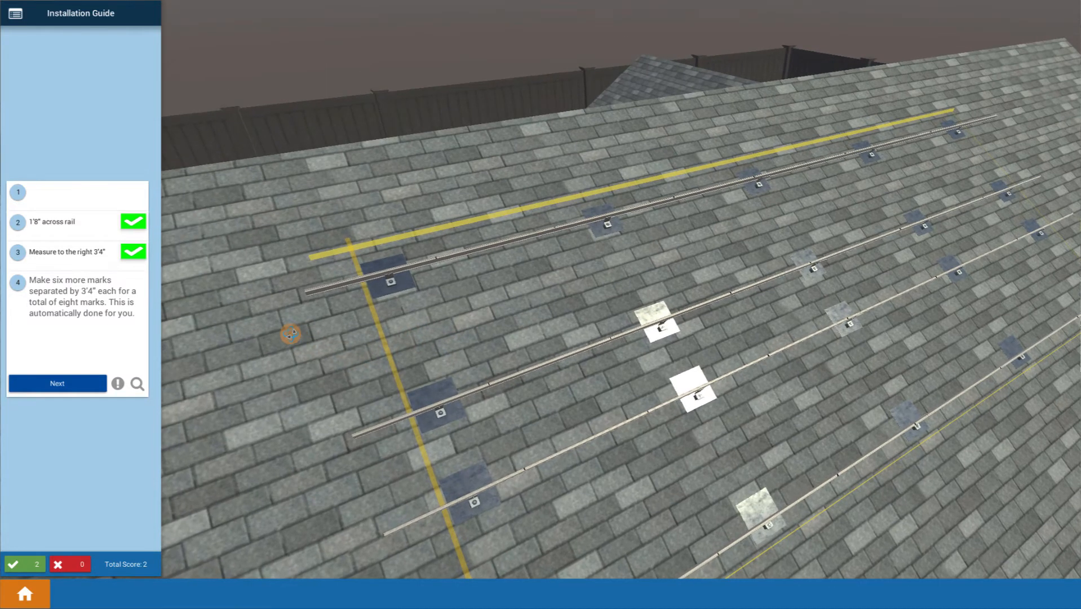
left_click(58, 382)
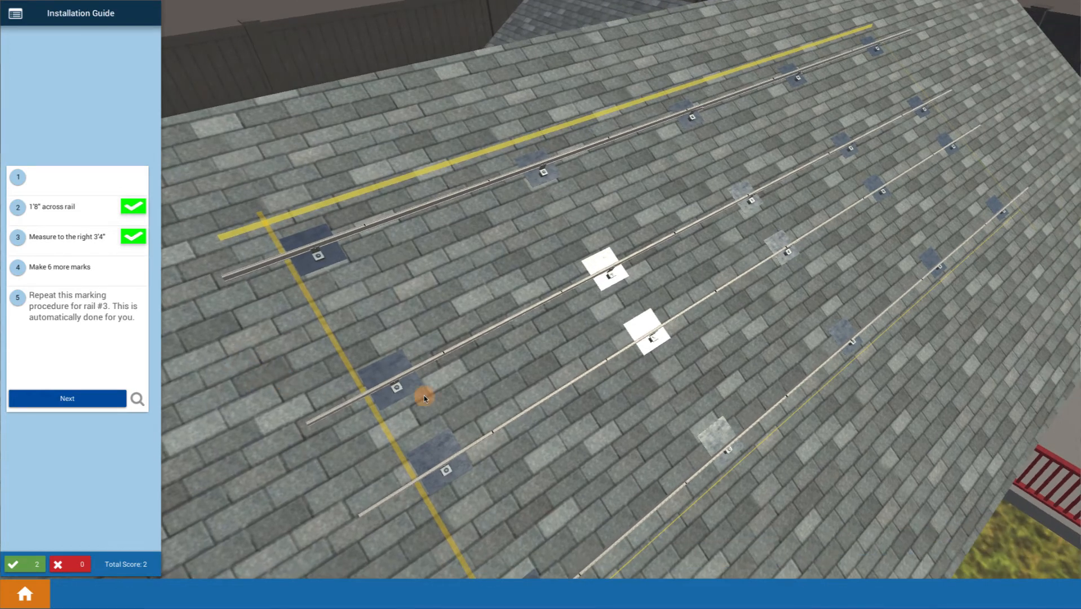
mouse_move(819, 242)
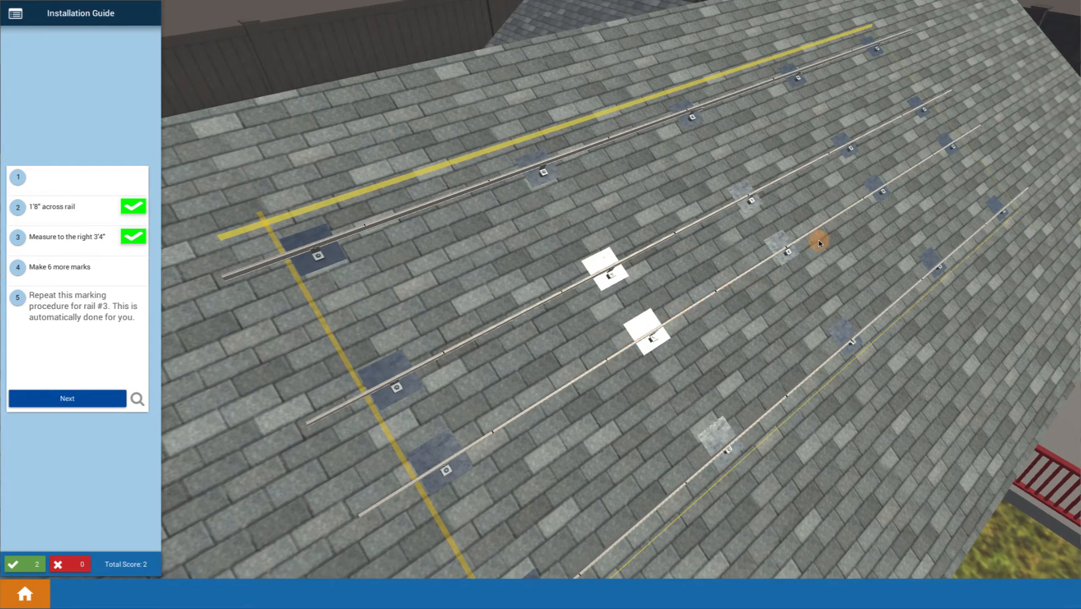
mouse_move(925, 152)
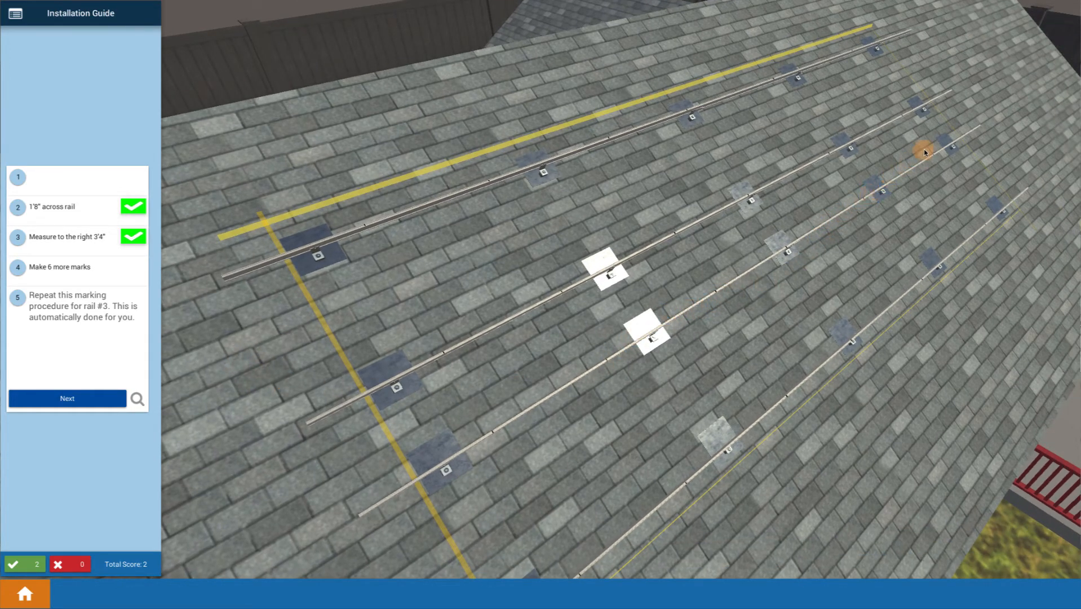
mouse_move(495, 405)
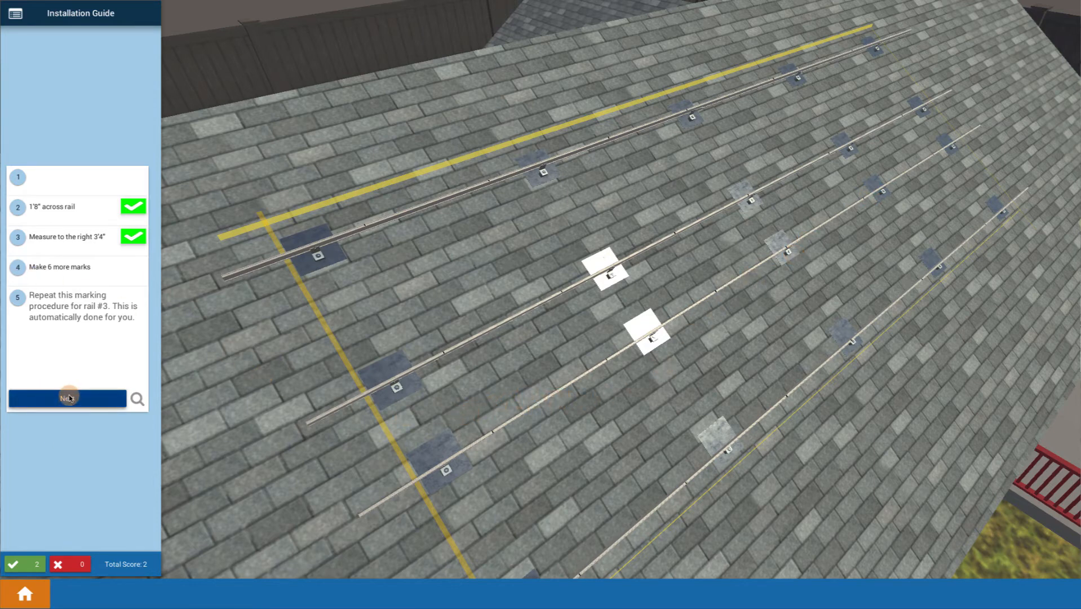
left_click(66, 398)
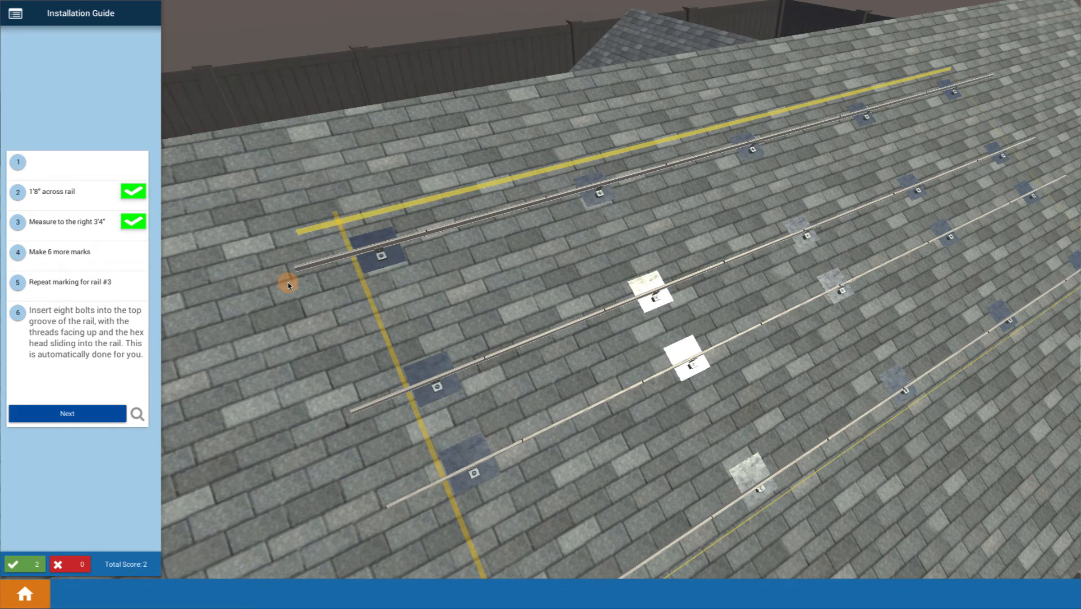
mouse_move(82, 311)
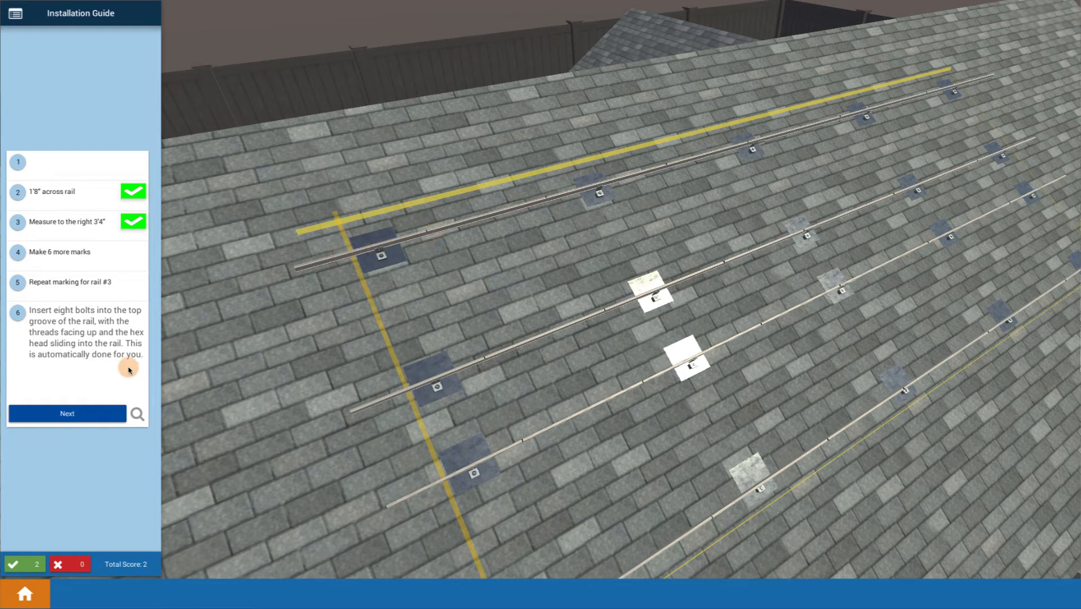
- Align the first bolt in the rail with the first marking; the other seven auto-place
left_click(67, 413)
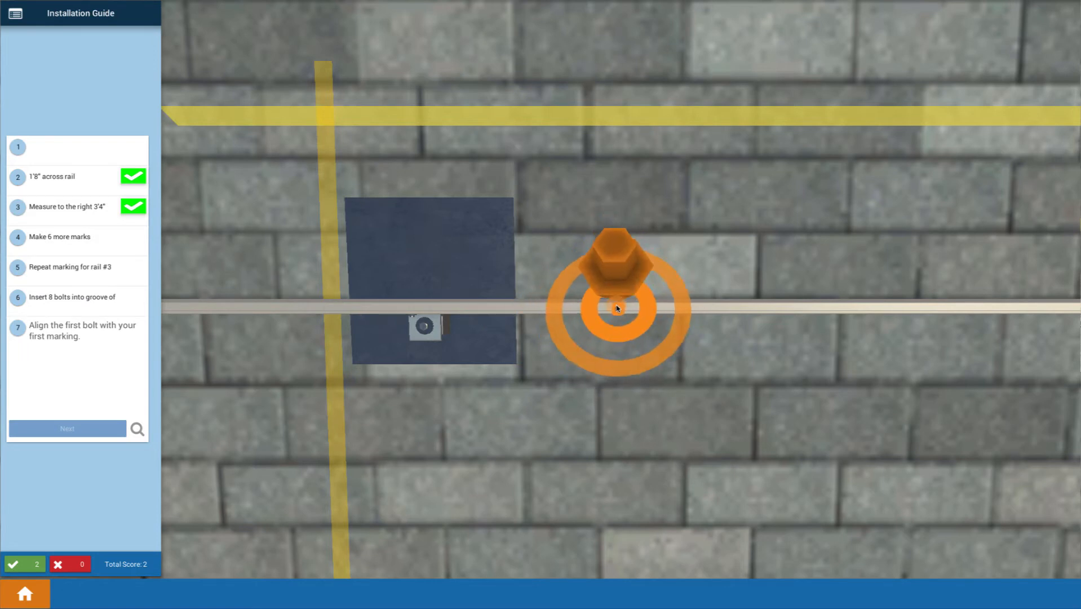
left_click(615, 308)
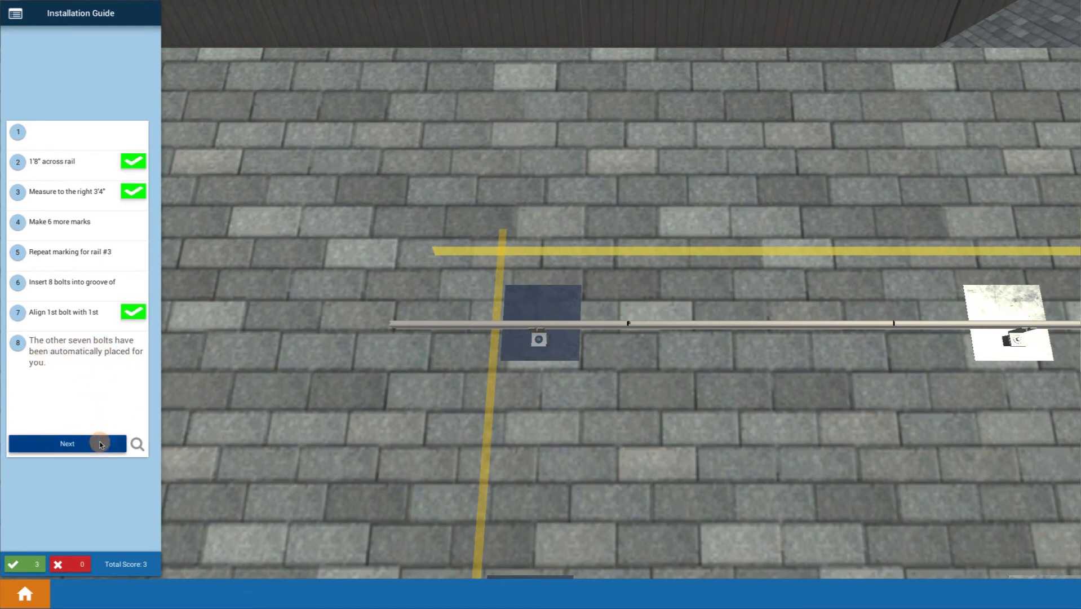
- Stack the star washer, optimizer groove, flat washer and lock washer onto the first bolt
left_click(66, 443)
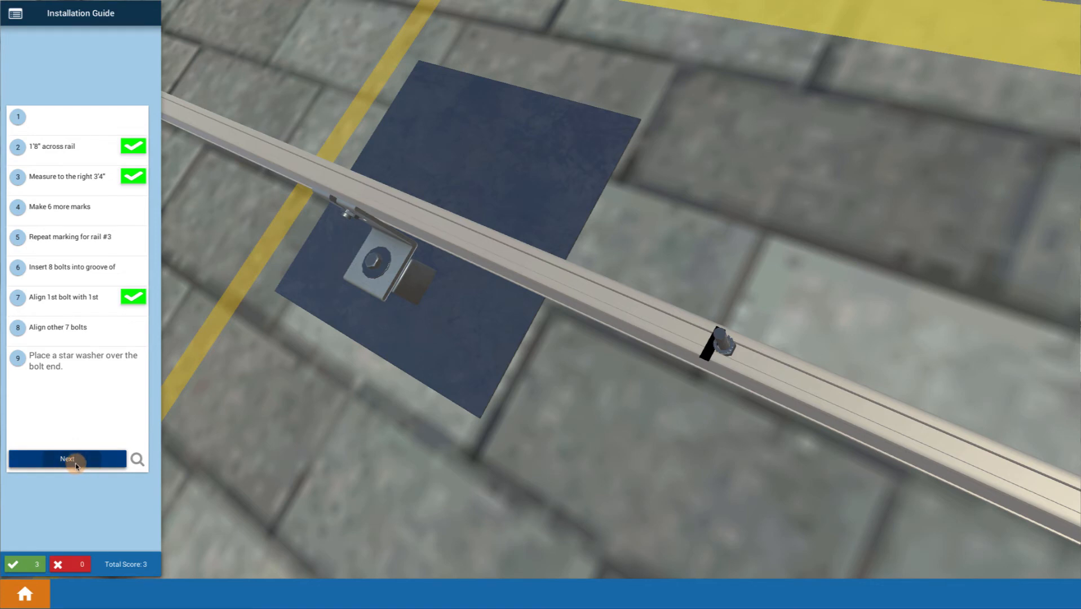
left_click(67, 459)
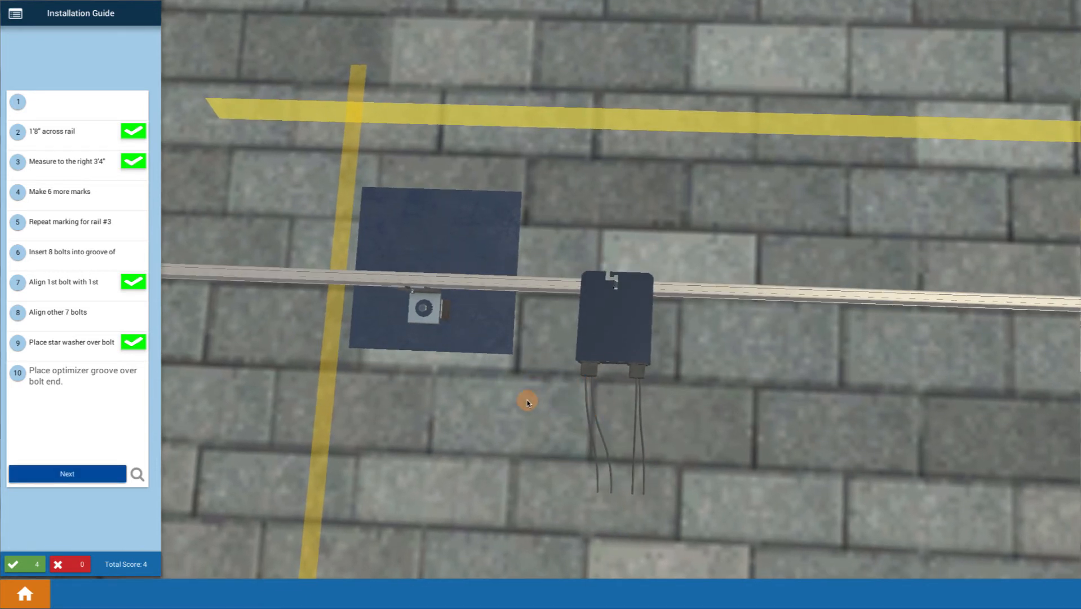
mouse_move(510, 404)
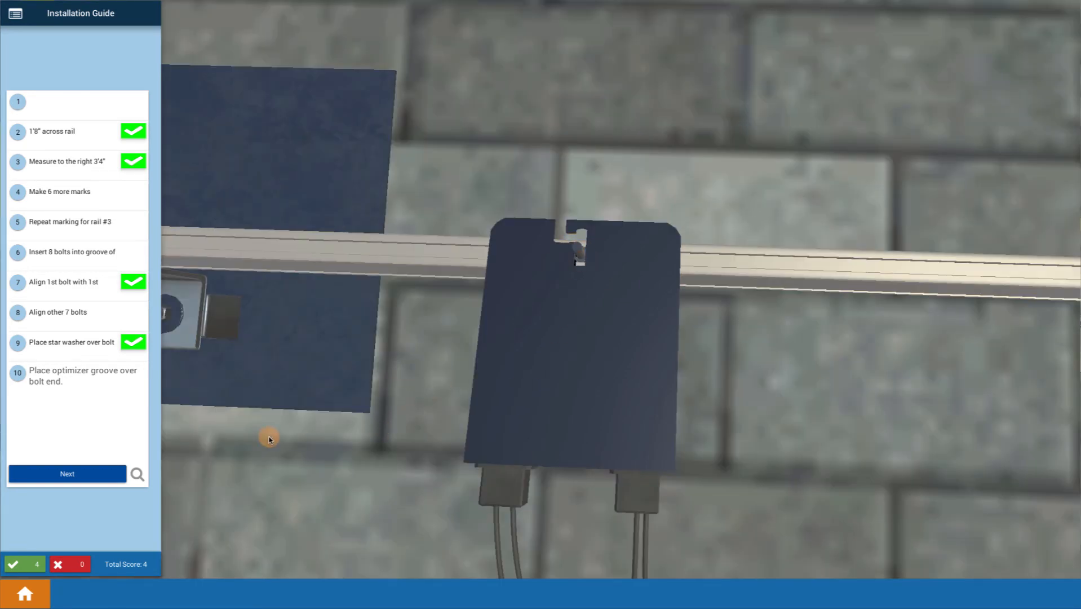
left_click(67, 473)
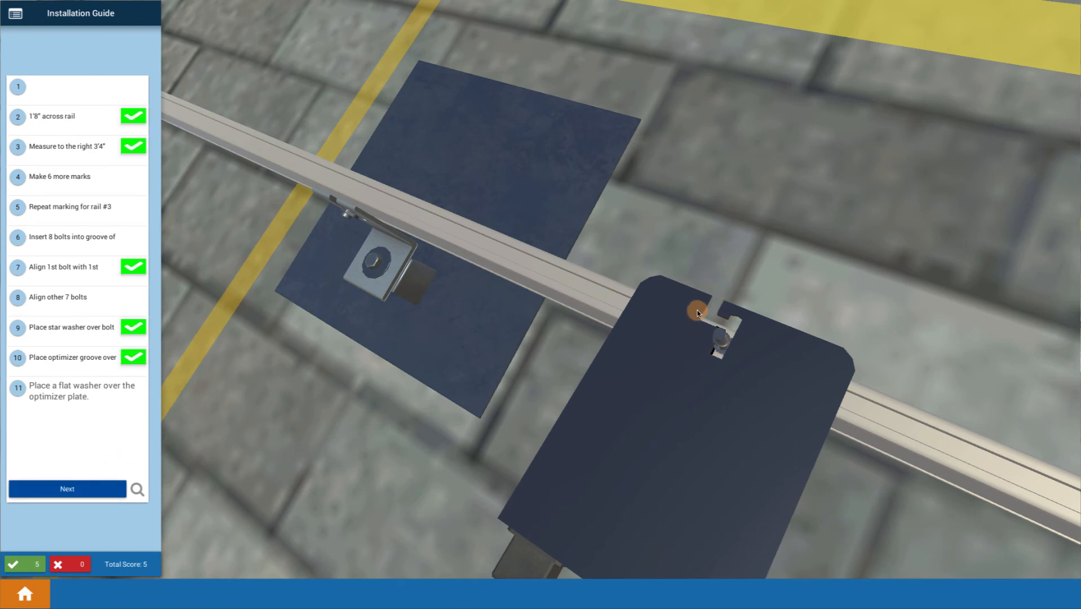
left_click(67, 488)
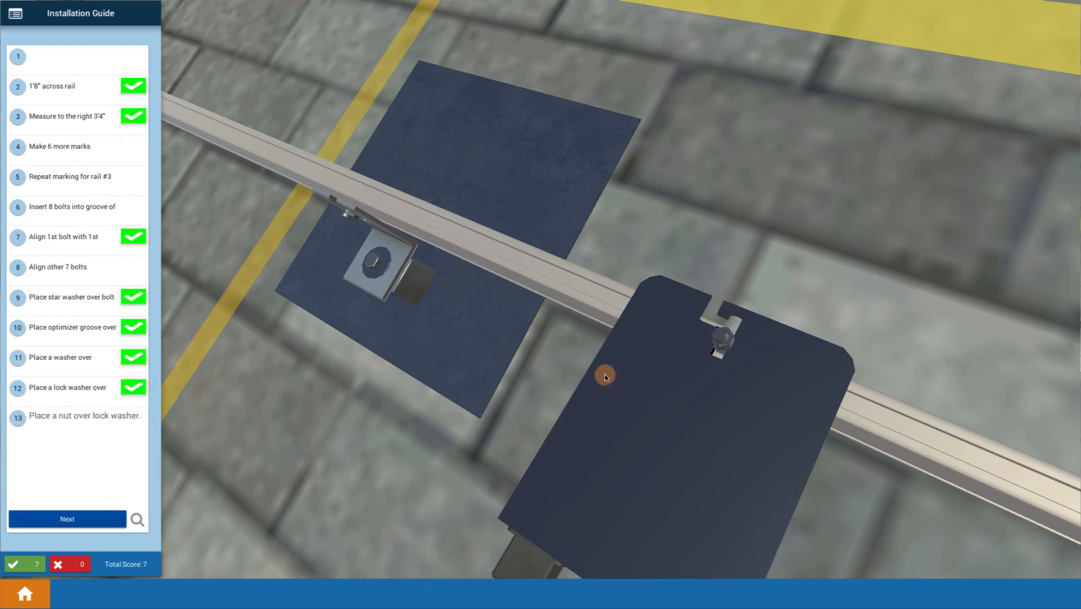
- Place the nut over the lock washer and torque it to 80 in-lbs
left_click(66, 519)
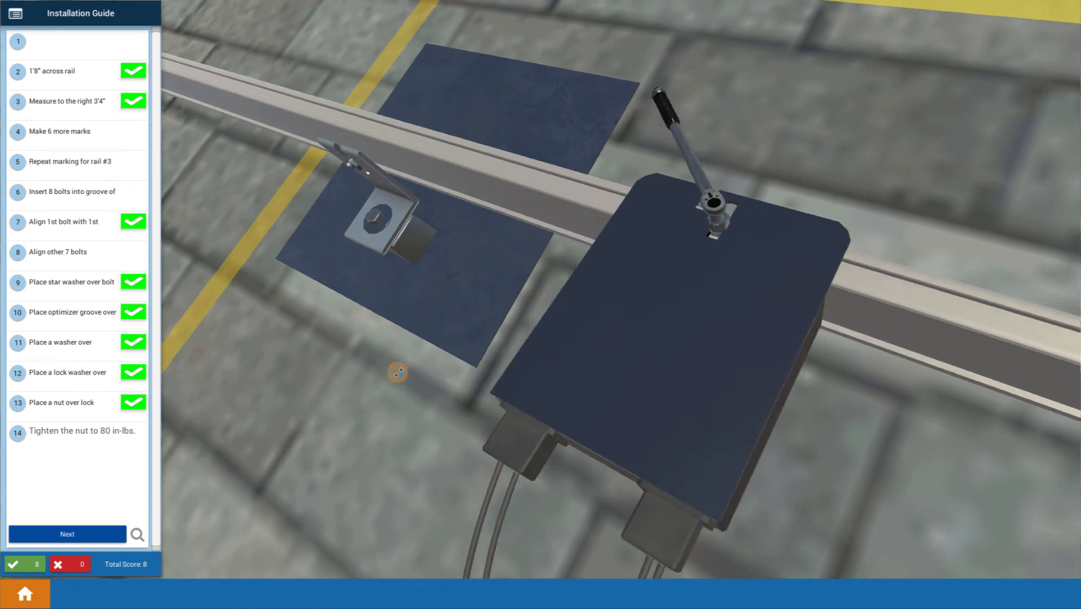
left_click(67, 533)
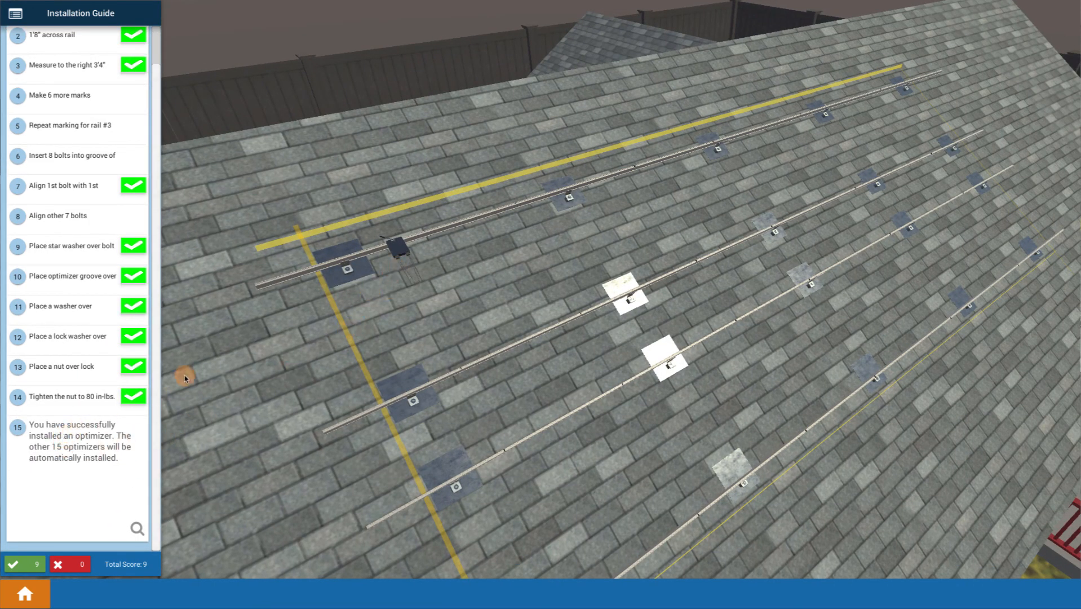
mouse_move(323, 345)
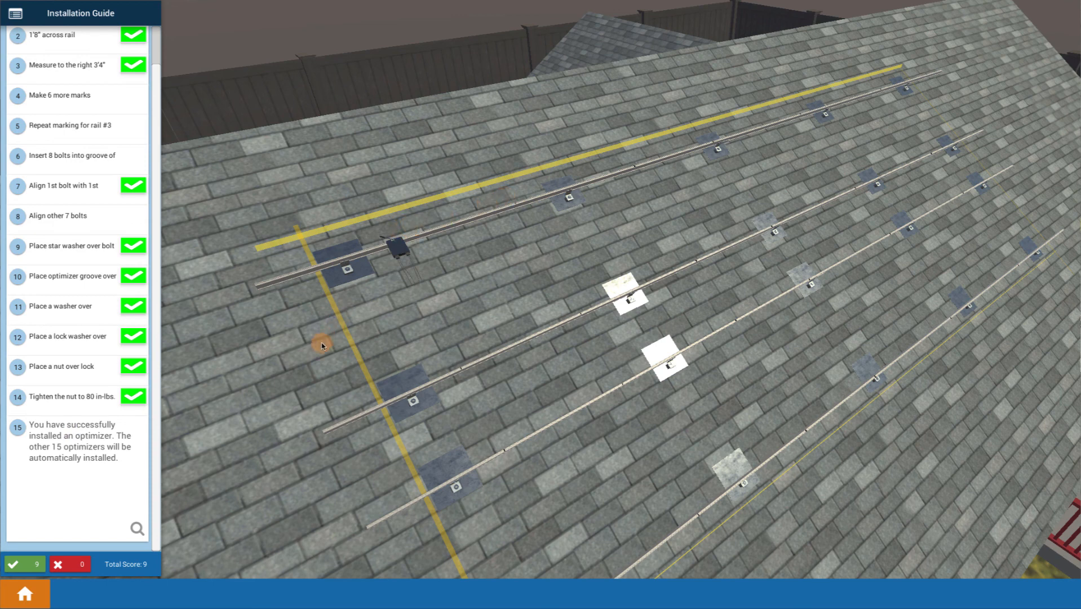
mouse_move(319, 344)
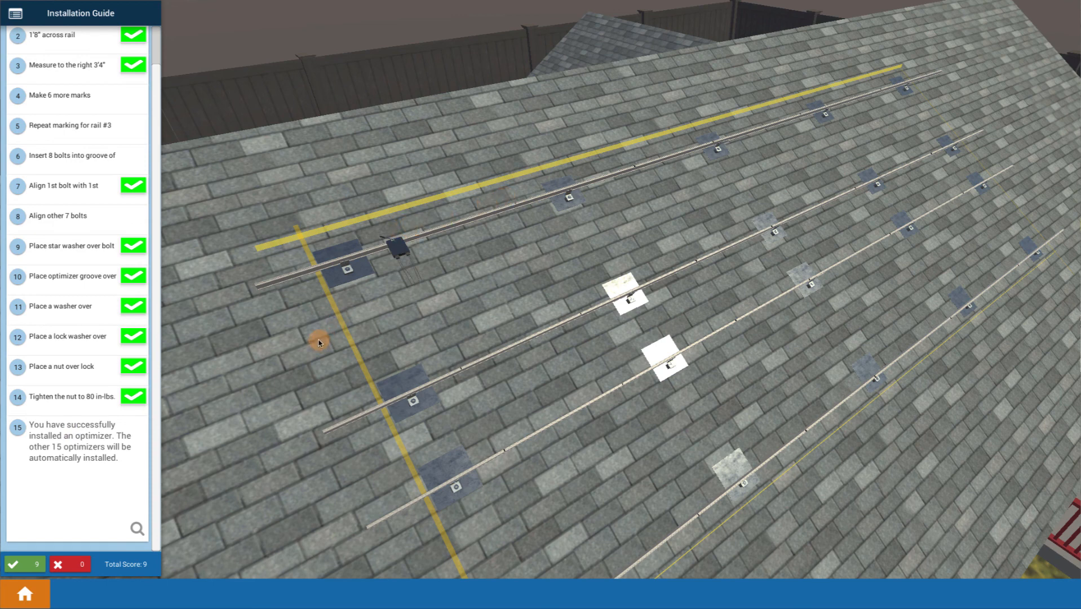